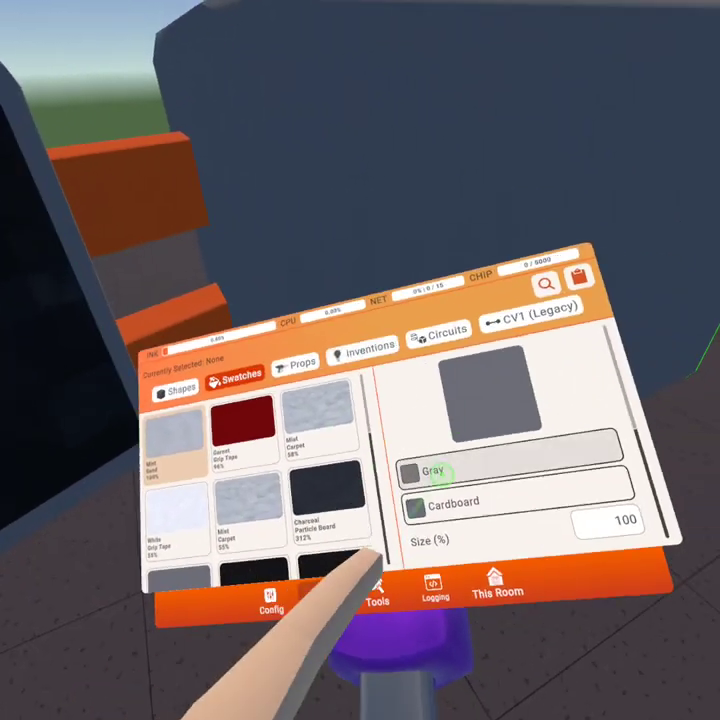
# Show the Maker Pen's tool grid with the Recolor Tool's color and material settings
pyautogui.click(412, 472)
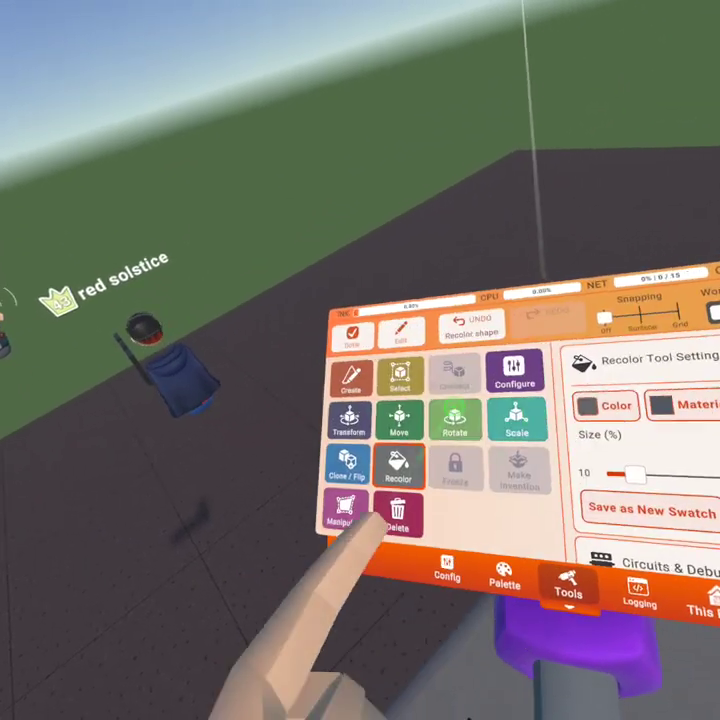
pyautogui.click(350, 468)
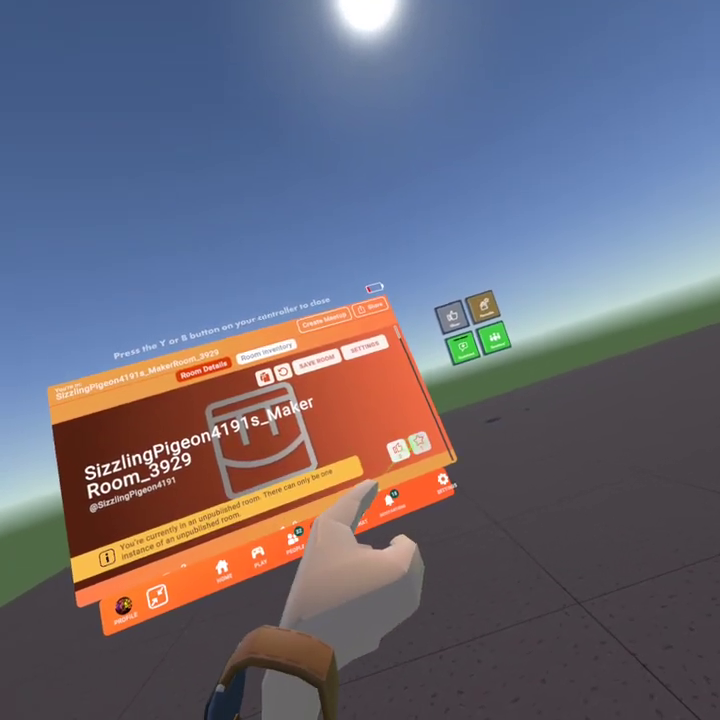
# Bring up the Save Room dialog with its description field from the watch menu
pyautogui.click(318, 368)
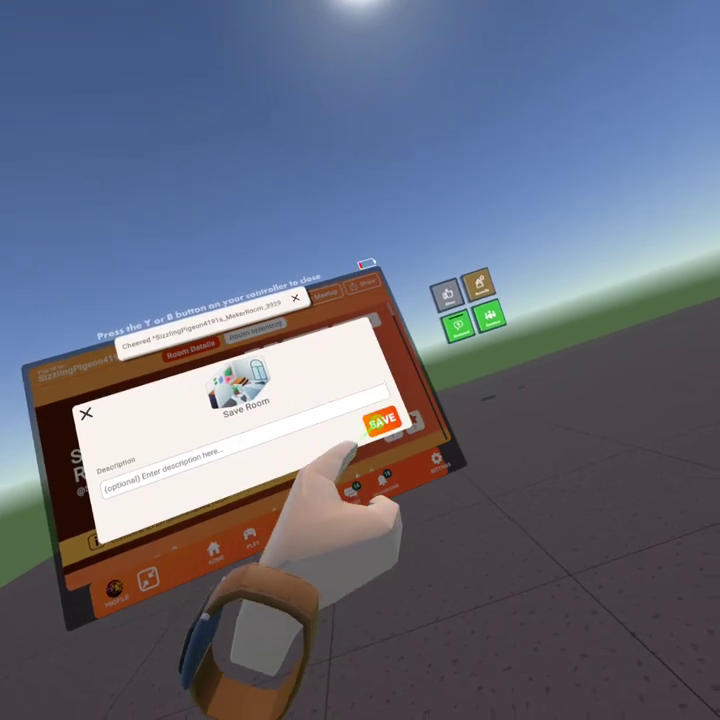